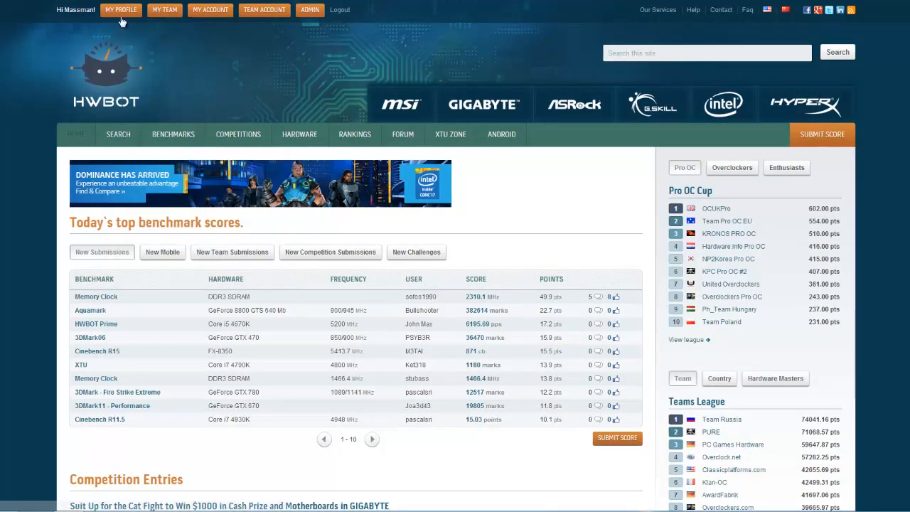
Go to My Profile and start customizing it
left_click(120, 9)
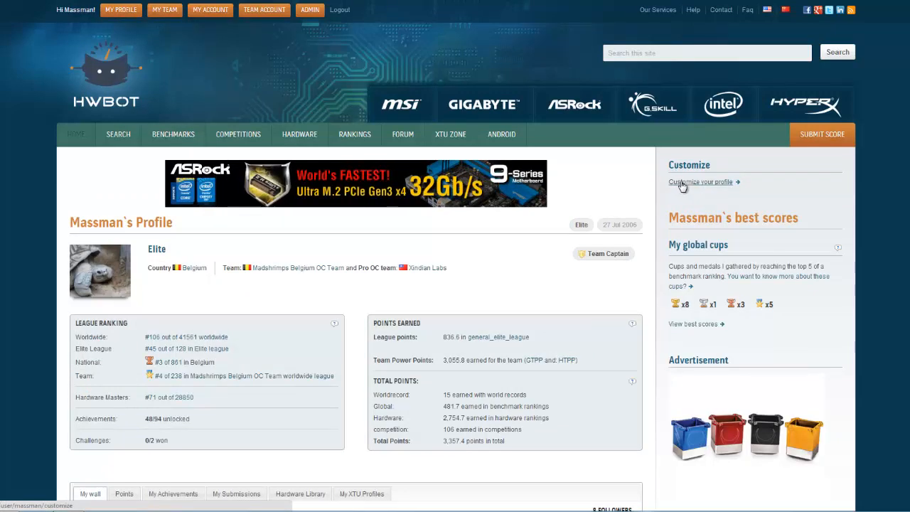
left_click(700, 182)
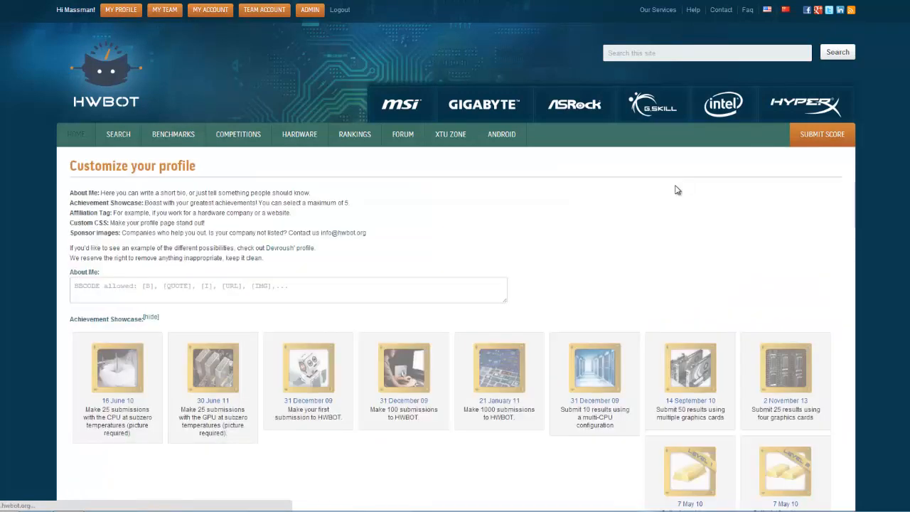
Write the About Me bio 'Hi I am Massman your overlord and more ...'
scroll("down", 3)
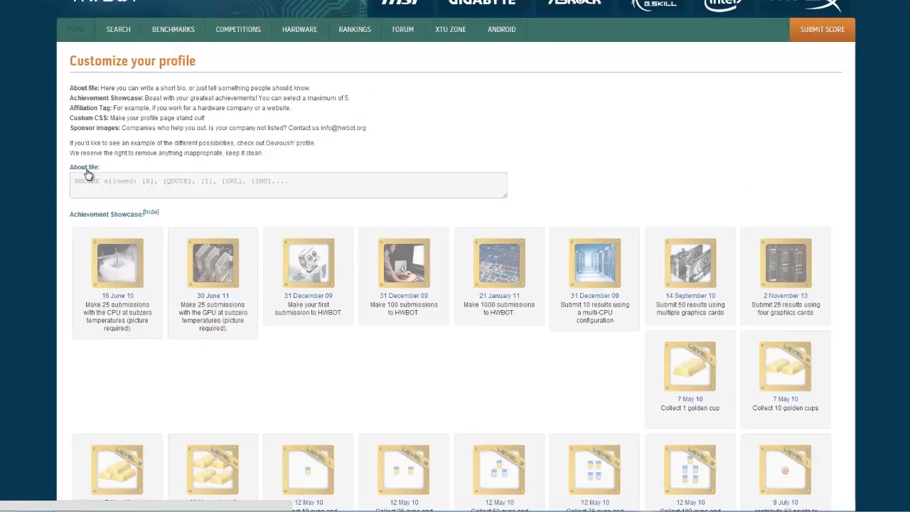
scroll("down", 3)
type("Hi I")
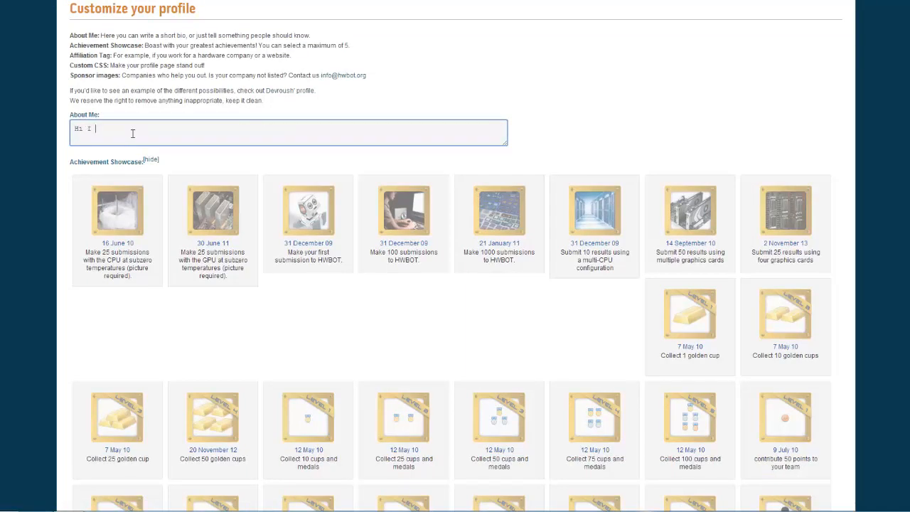
type("am Massman")
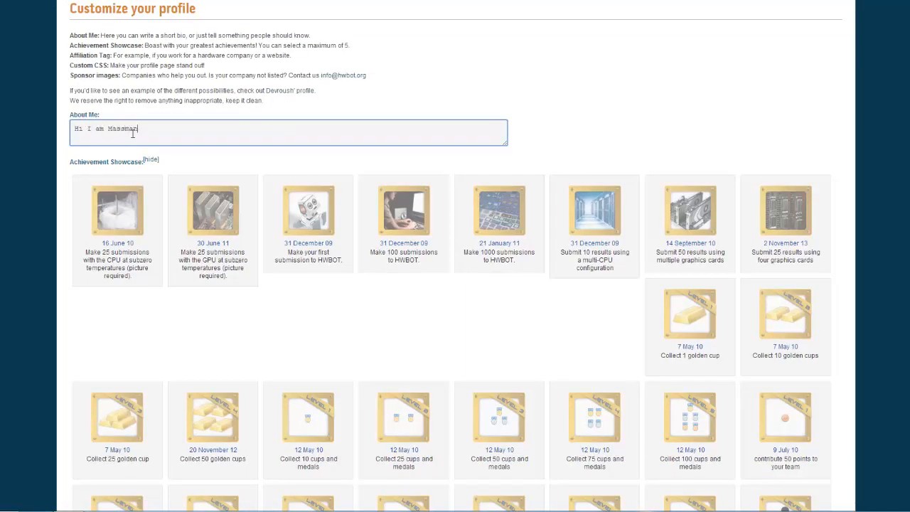
type("your overlord")
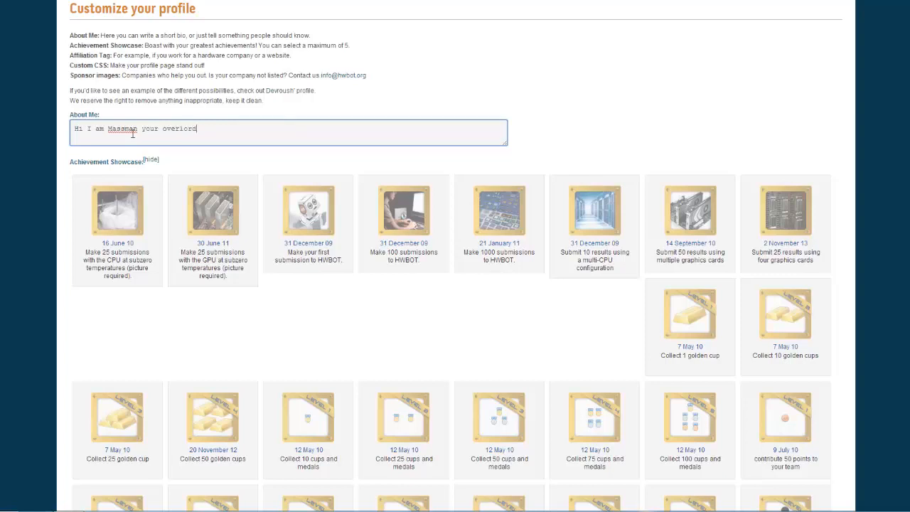
type("and")
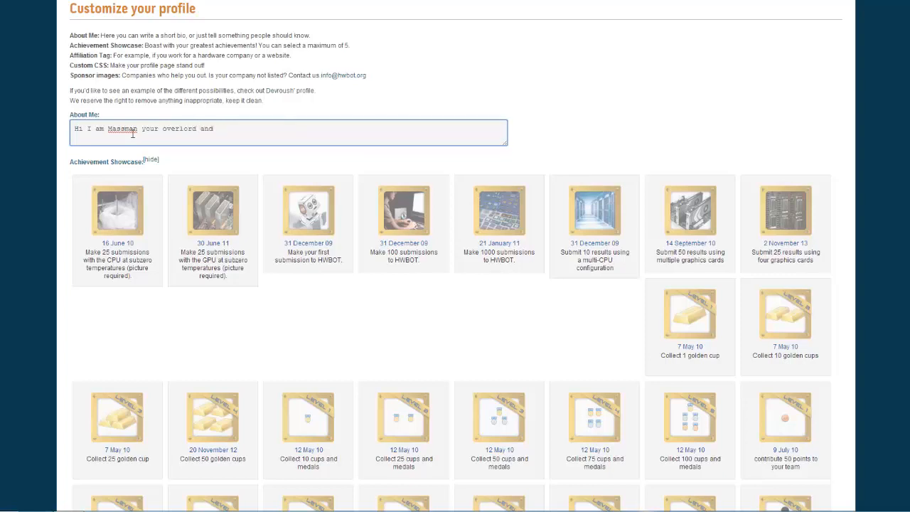
type("more")
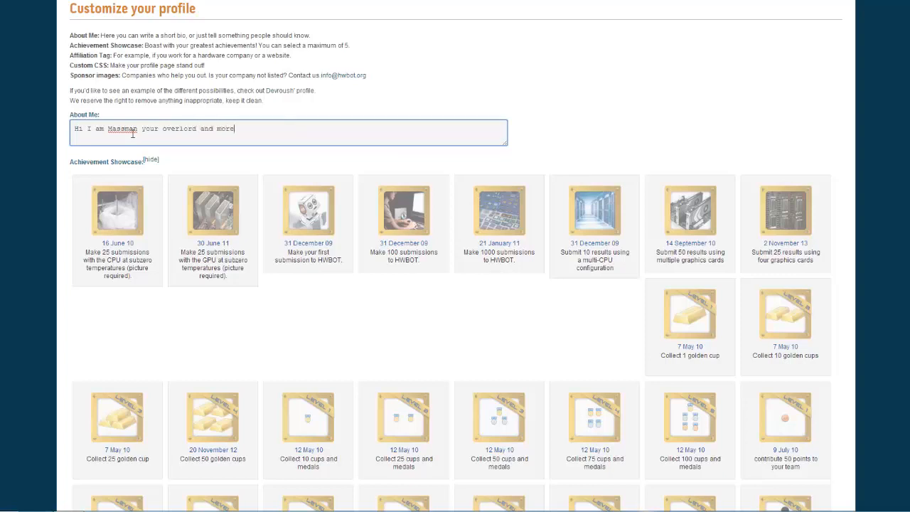
type("...")
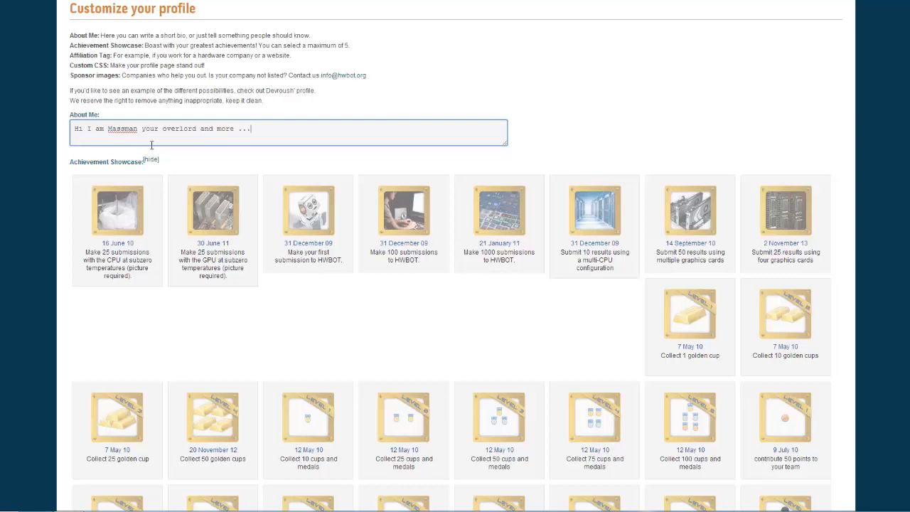
scroll("down", 3)
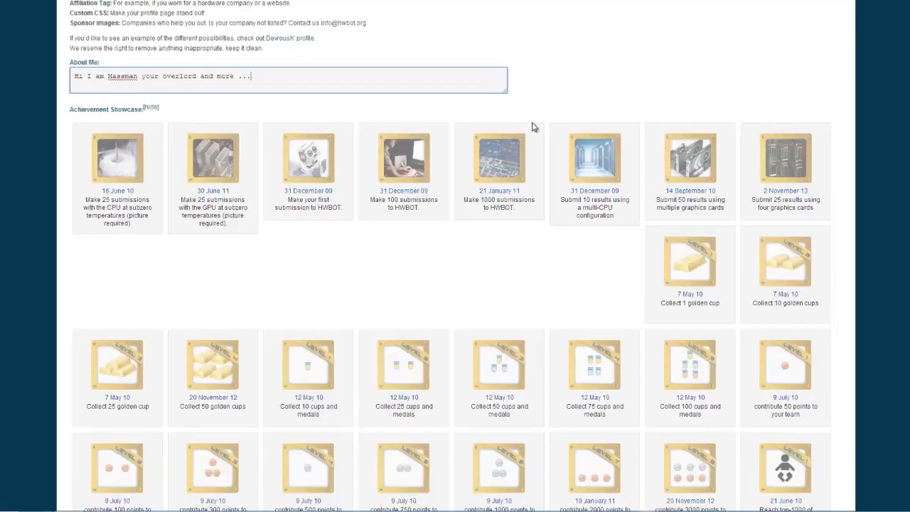
mouse_move(532, 112)
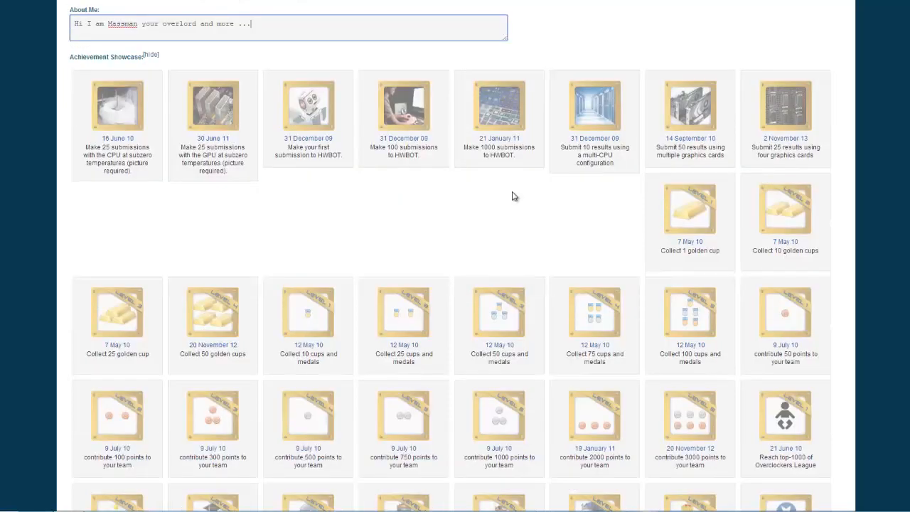
scroll("down", 3)
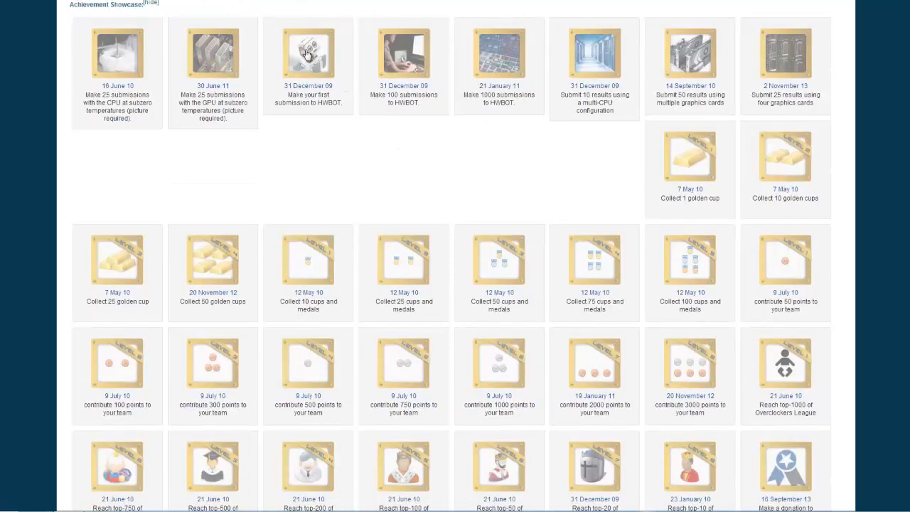
scroll("down", 3)
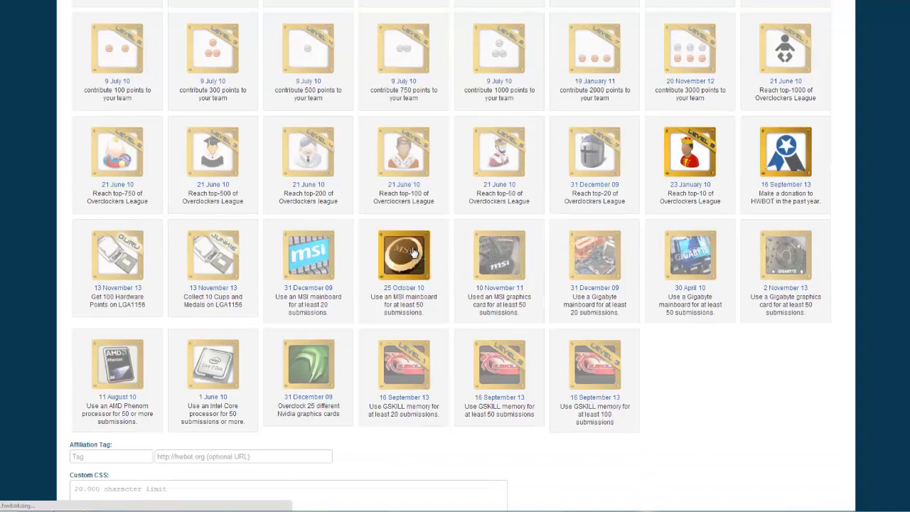
mouse_move(308, 367)
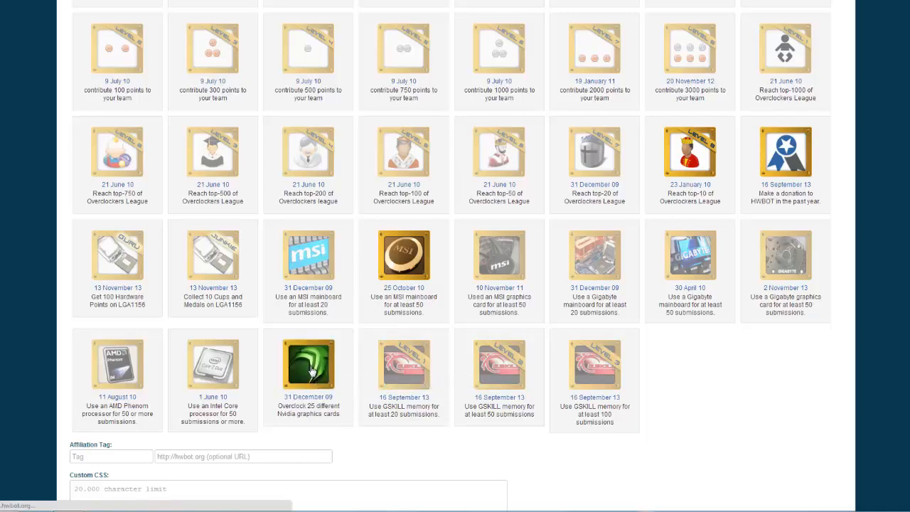
scroll("down", 3)
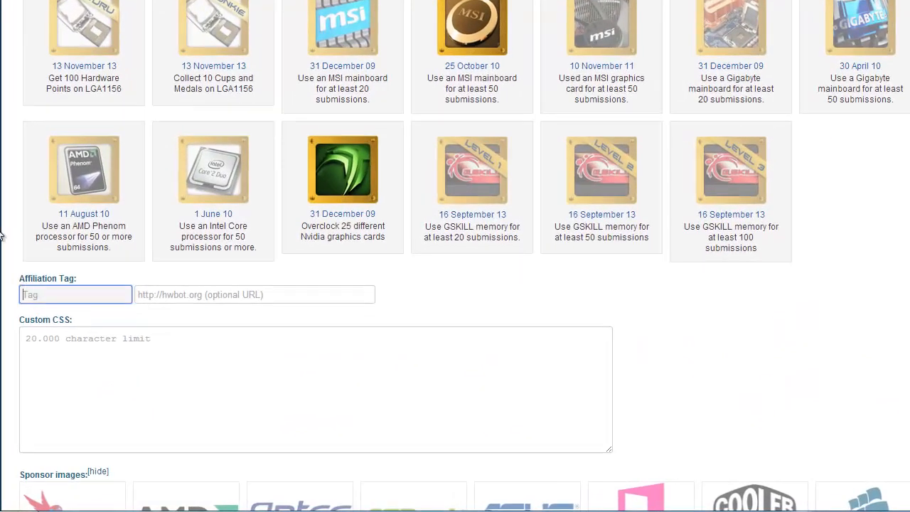
scroll("down", 3)
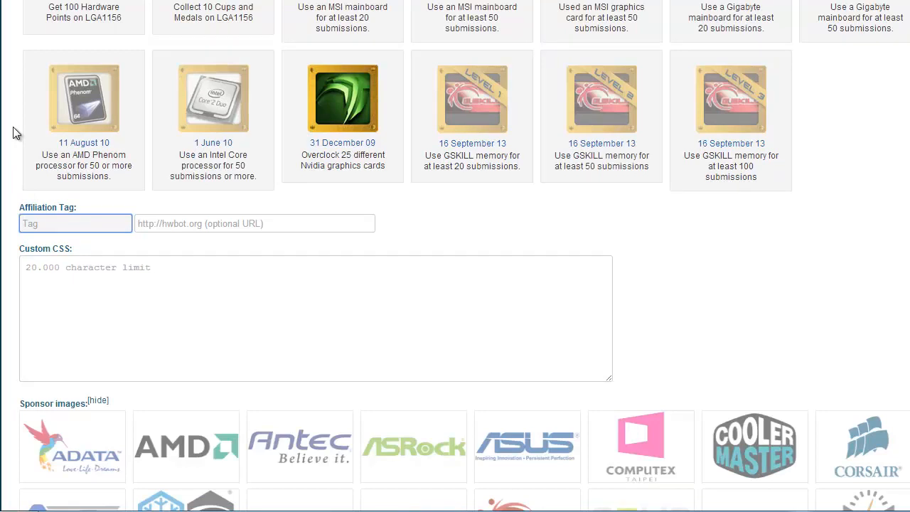
type("HWBOT")
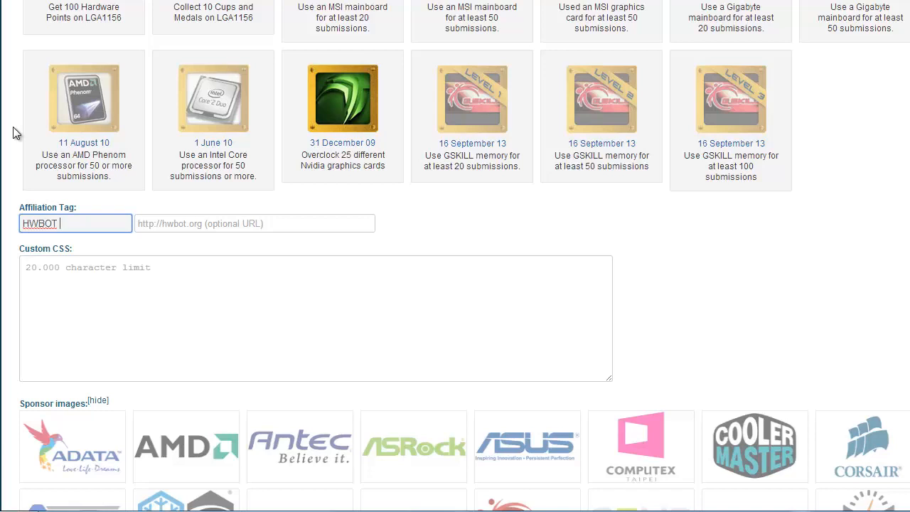
type("Staff")
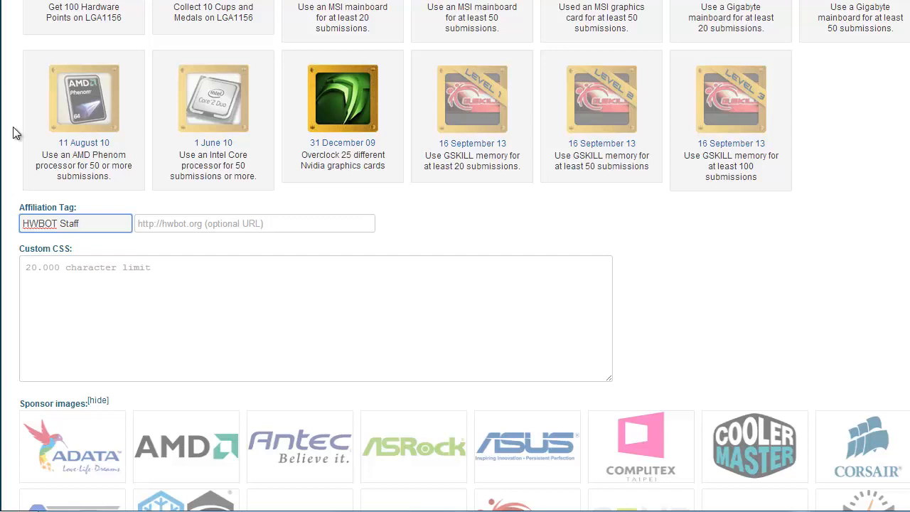
mouse_move(187, 223)
type("h")
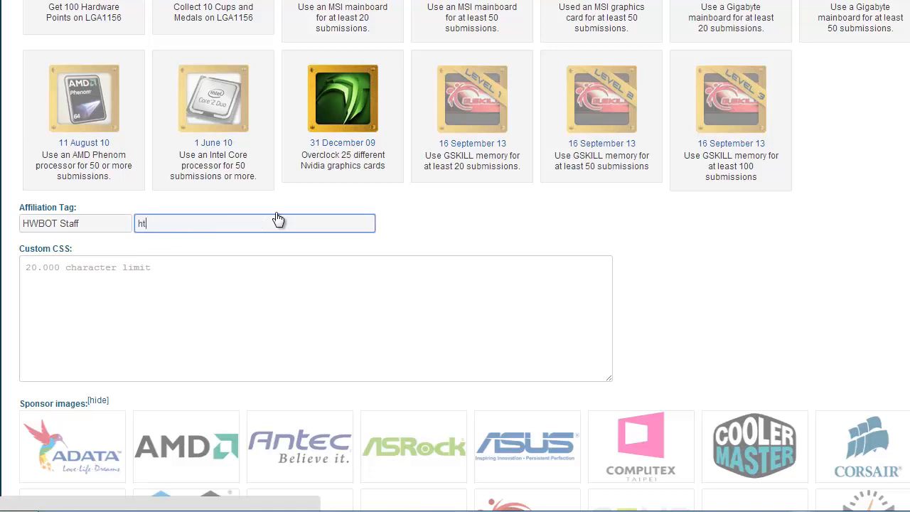
type("tp://hwbo")
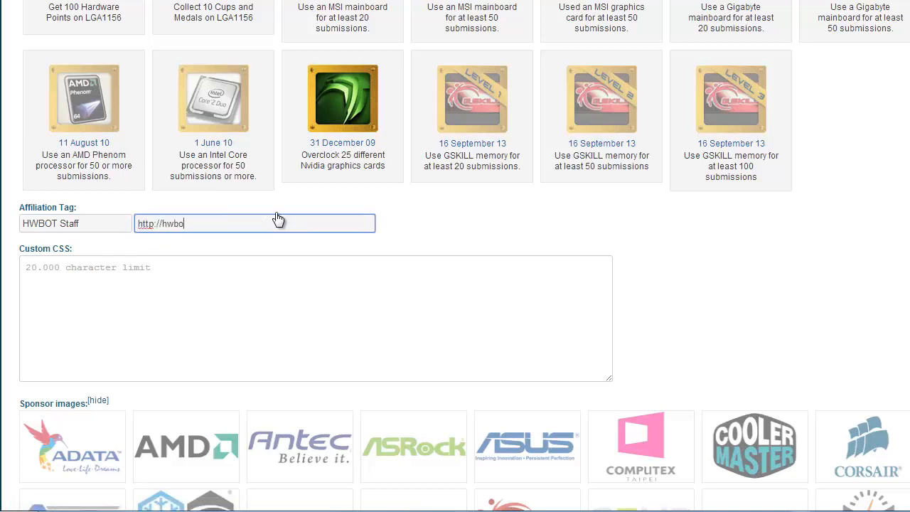
type(".org")
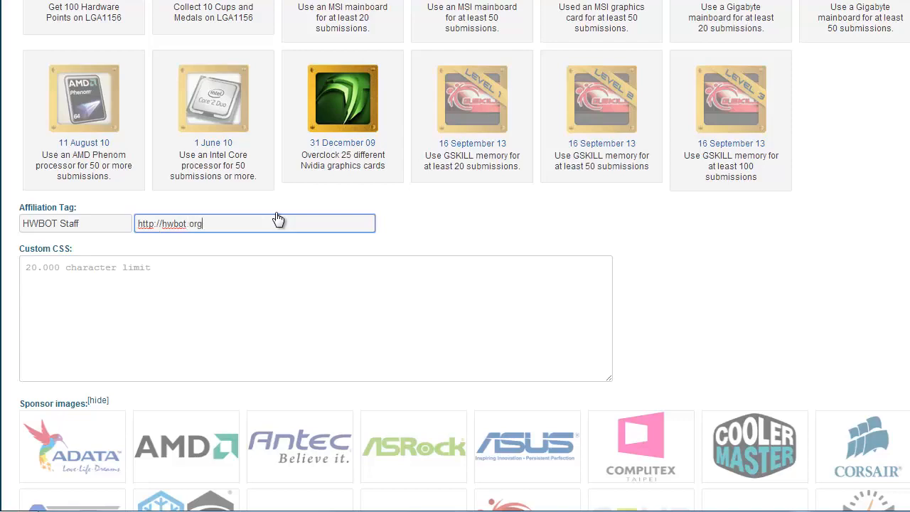
scroll("down", 3)
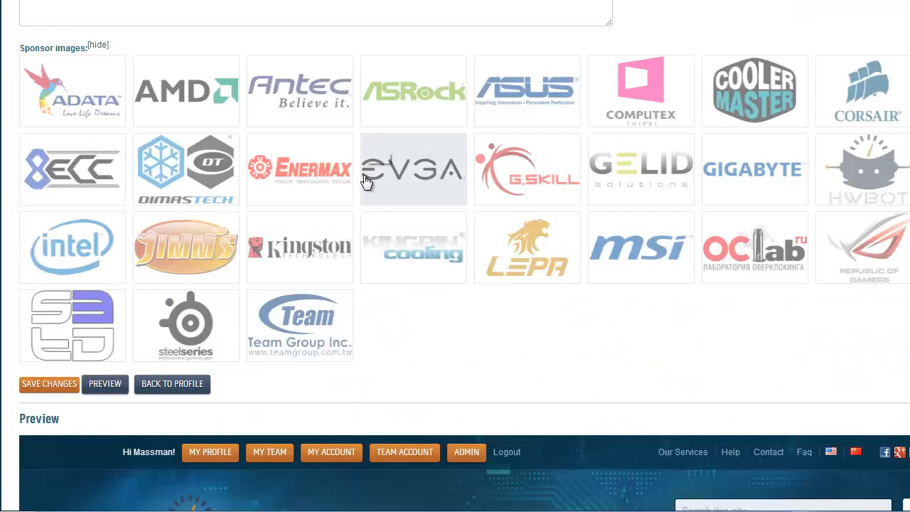
Select ASRock, Cooler Master, Gigabyte, HyperX, Kingston and MSI logos under Sponsor images
scroll("up", 3)
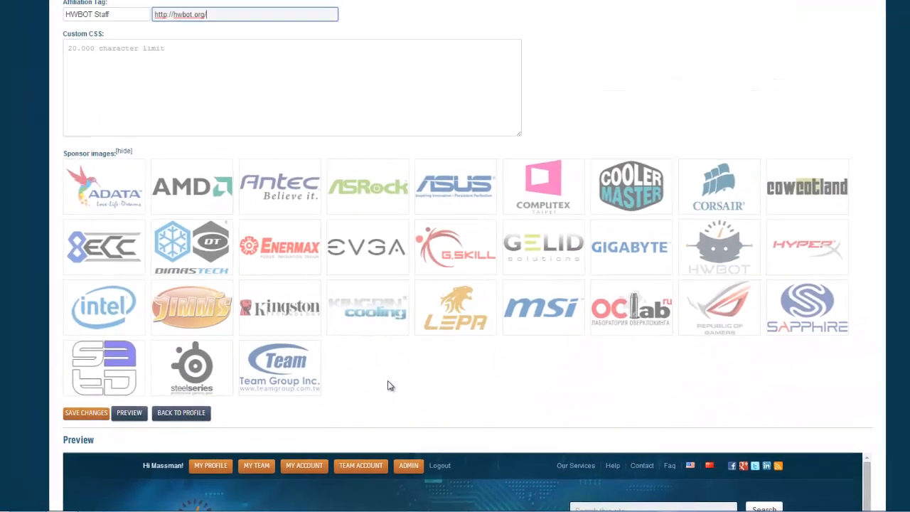
scroll("up", 3)
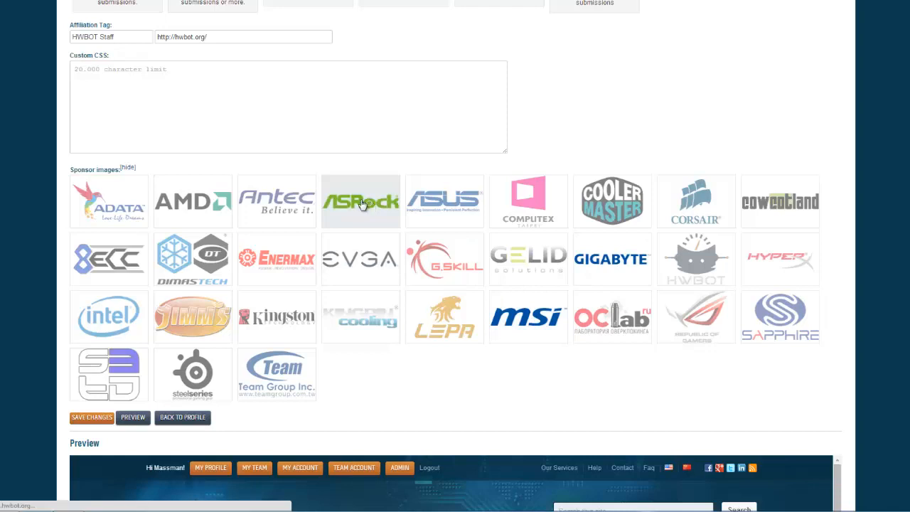
mouse_move(276, 316)
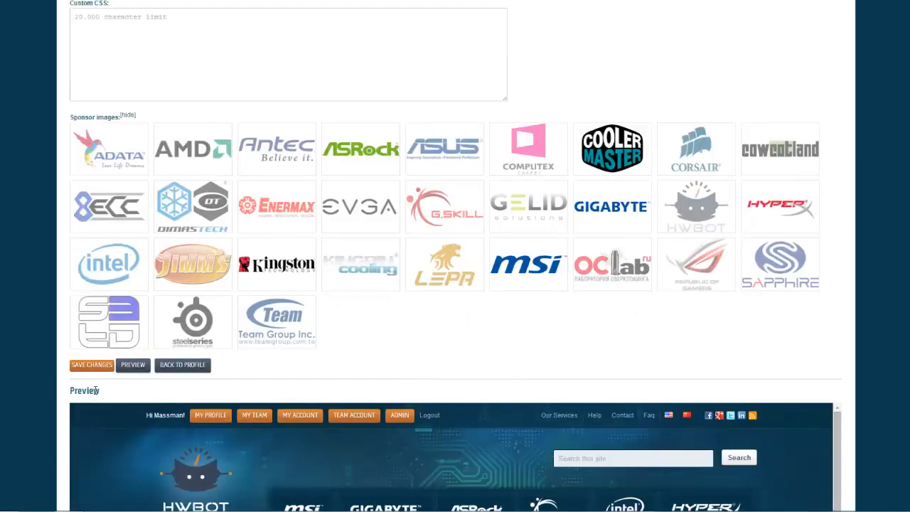
scroll("down", 3)
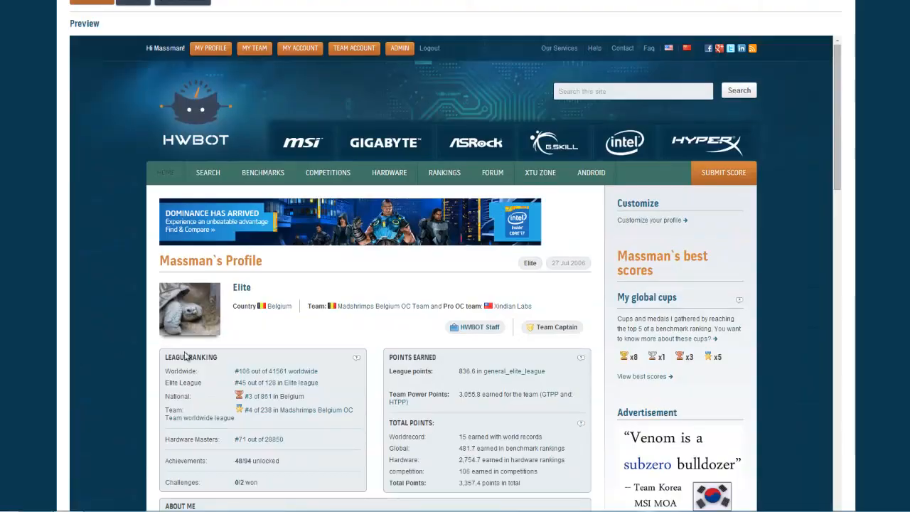
scroll("down", 3)
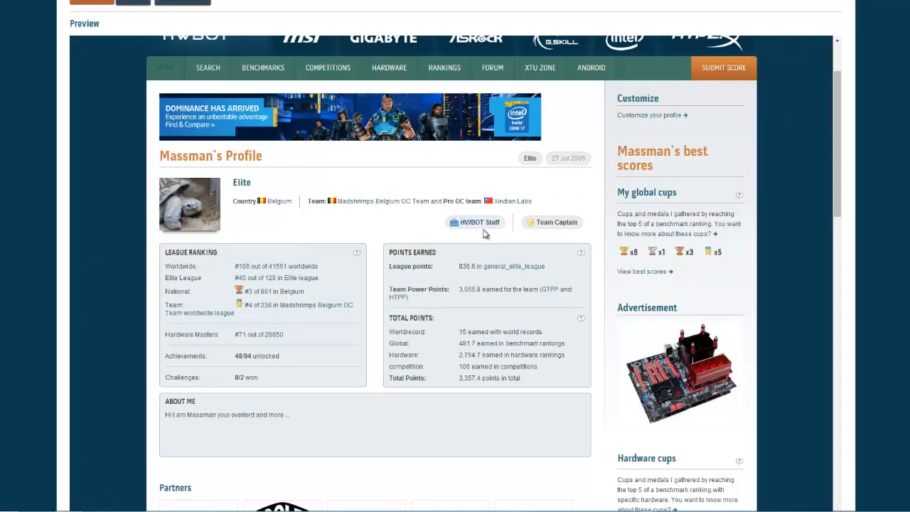
scroll("down", 3)
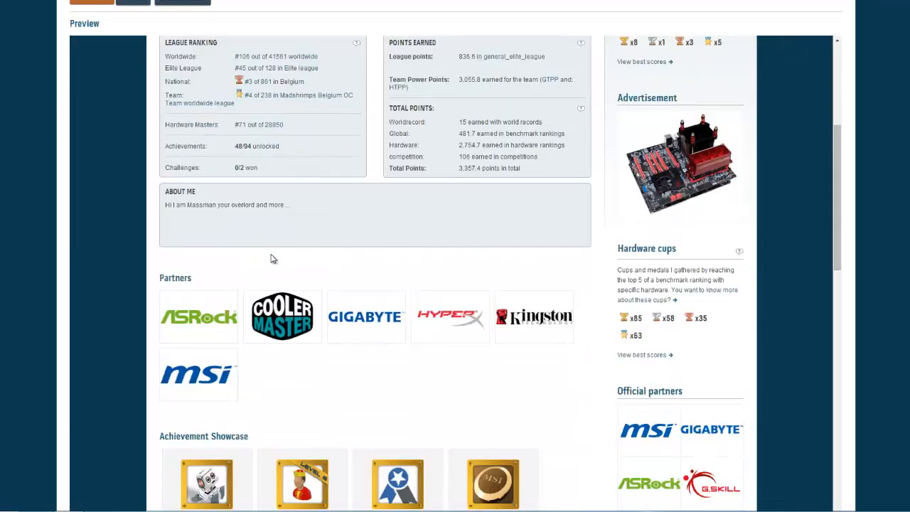
scroll("down", 3)
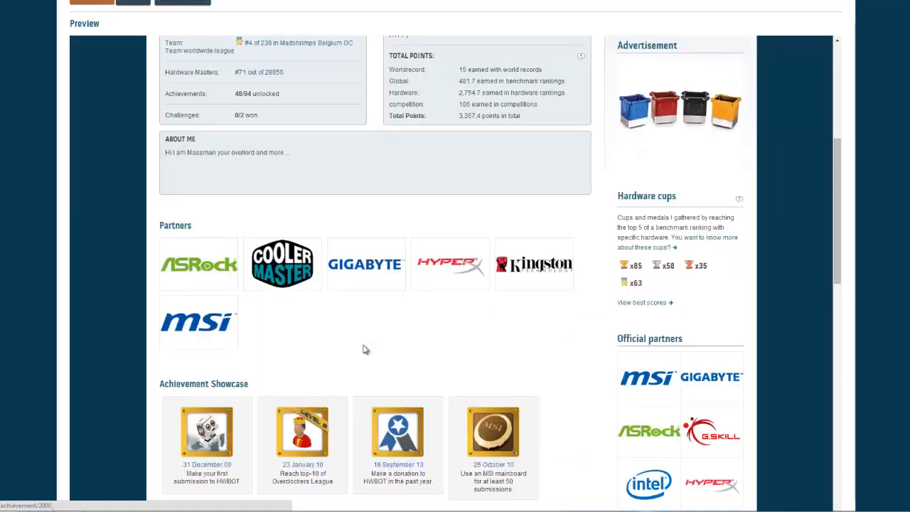
mouse_move(197, 170)
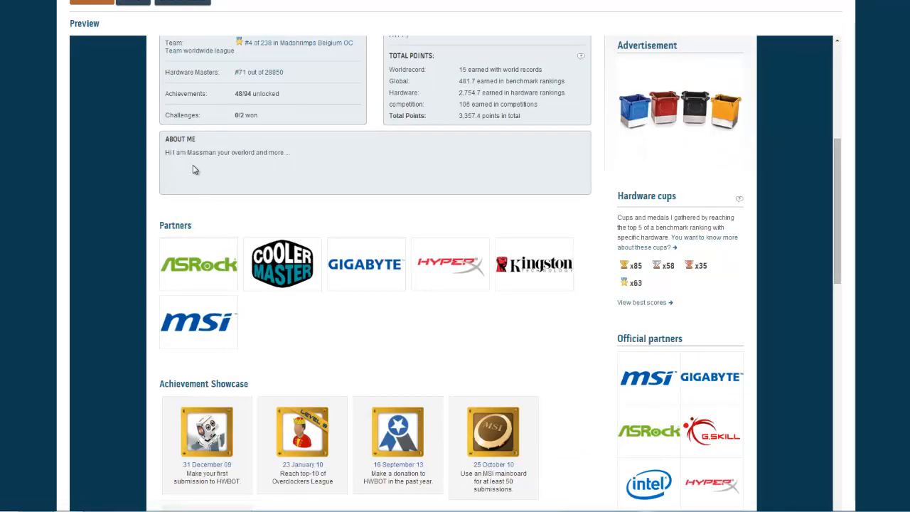
scroll("up", 3)
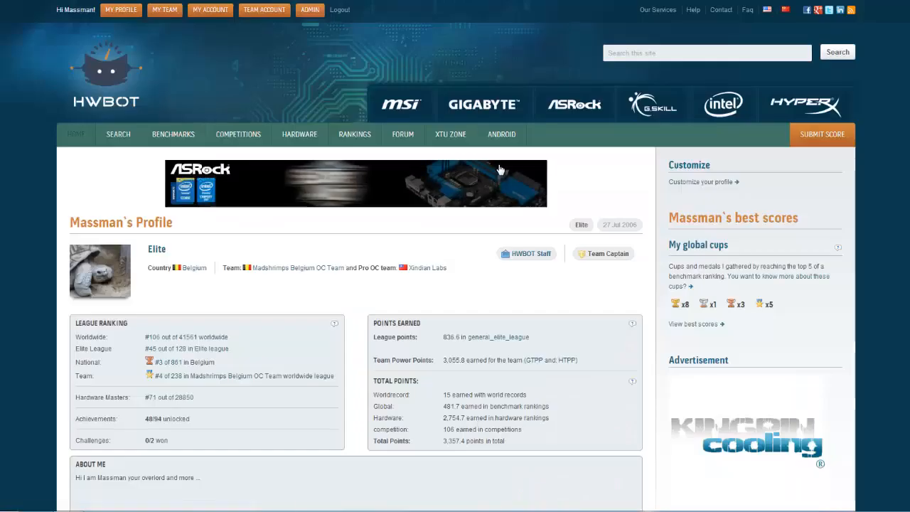
Review the saved live profile showing the bio, partner logos and achievement showcase
scroll("down", 3)
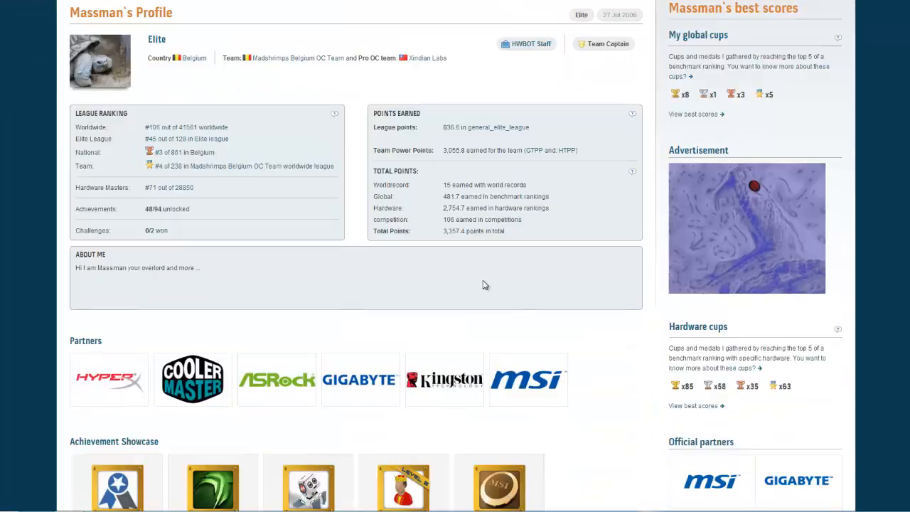
scroll("down", 3)
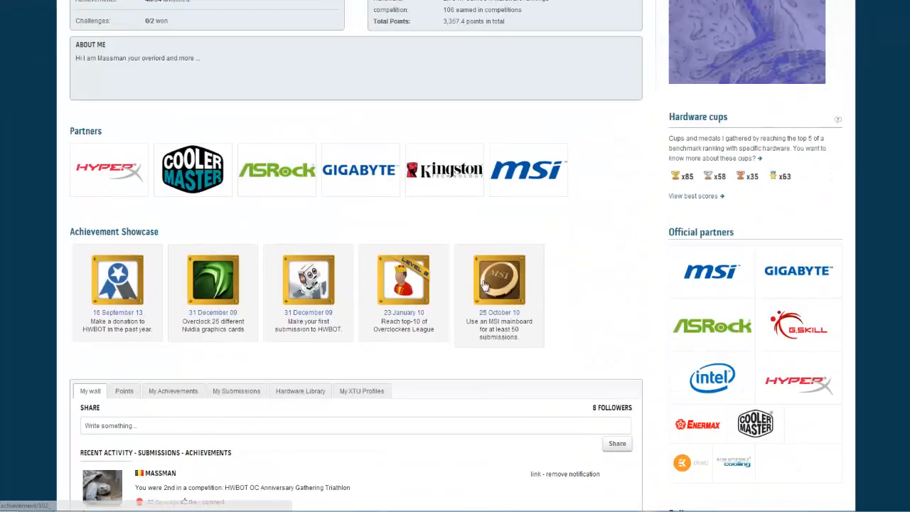
scroll("up", 3)
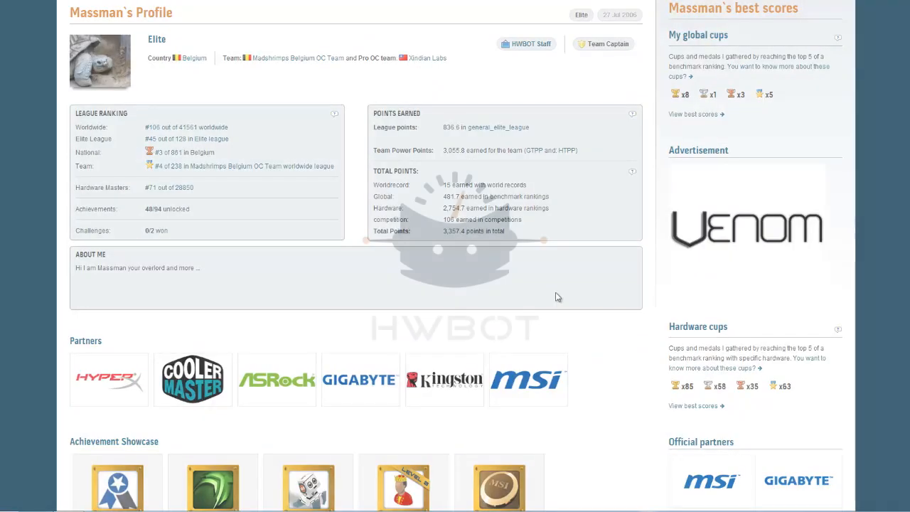